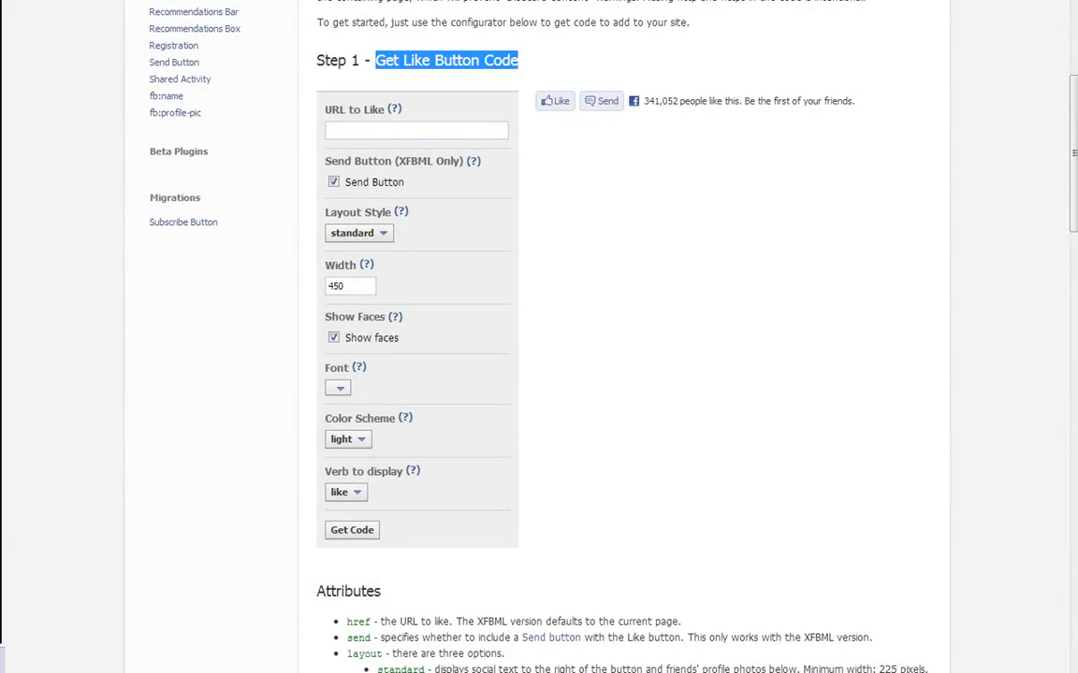
pyautogui.click(655, 280)
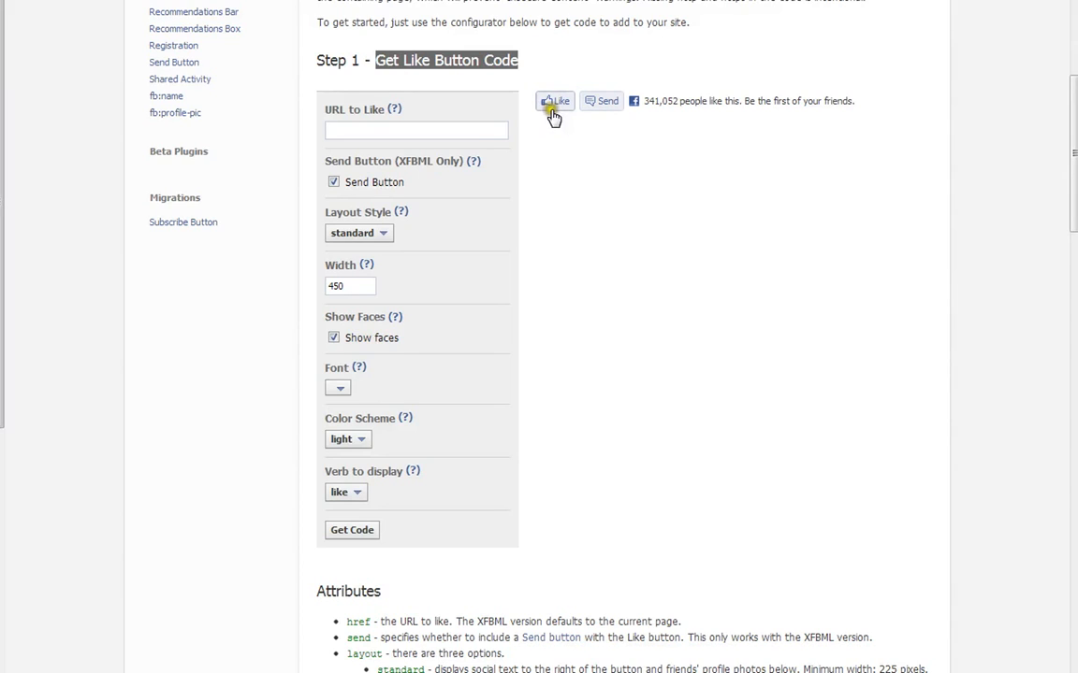
pyautogui.click(415, 131)
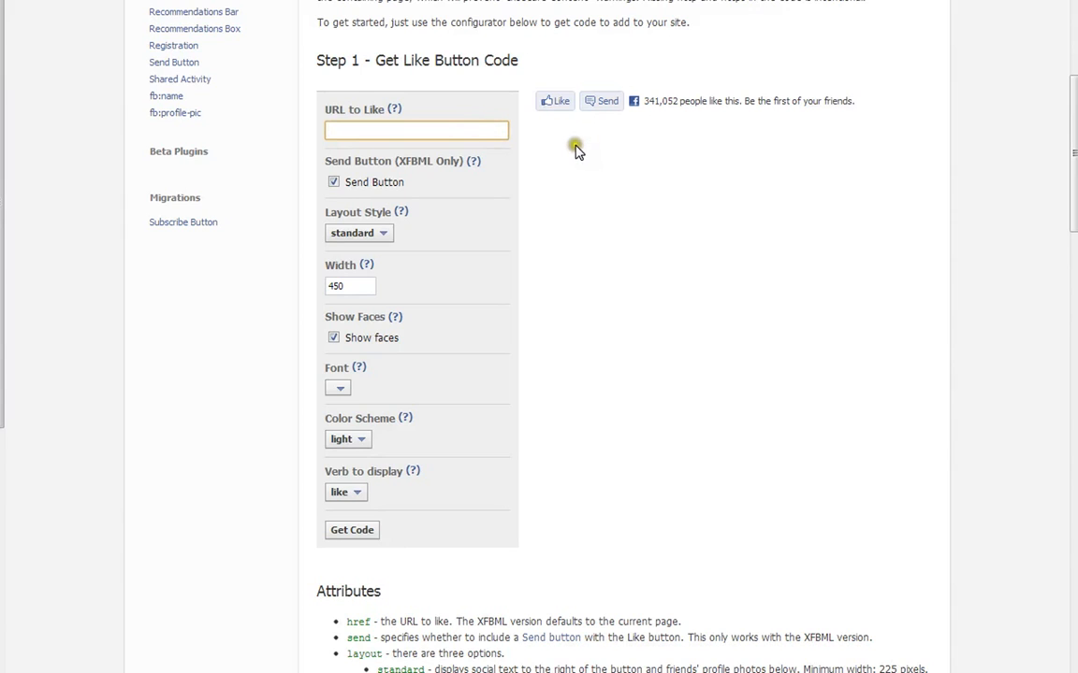
pyautogui.click(333, 182)
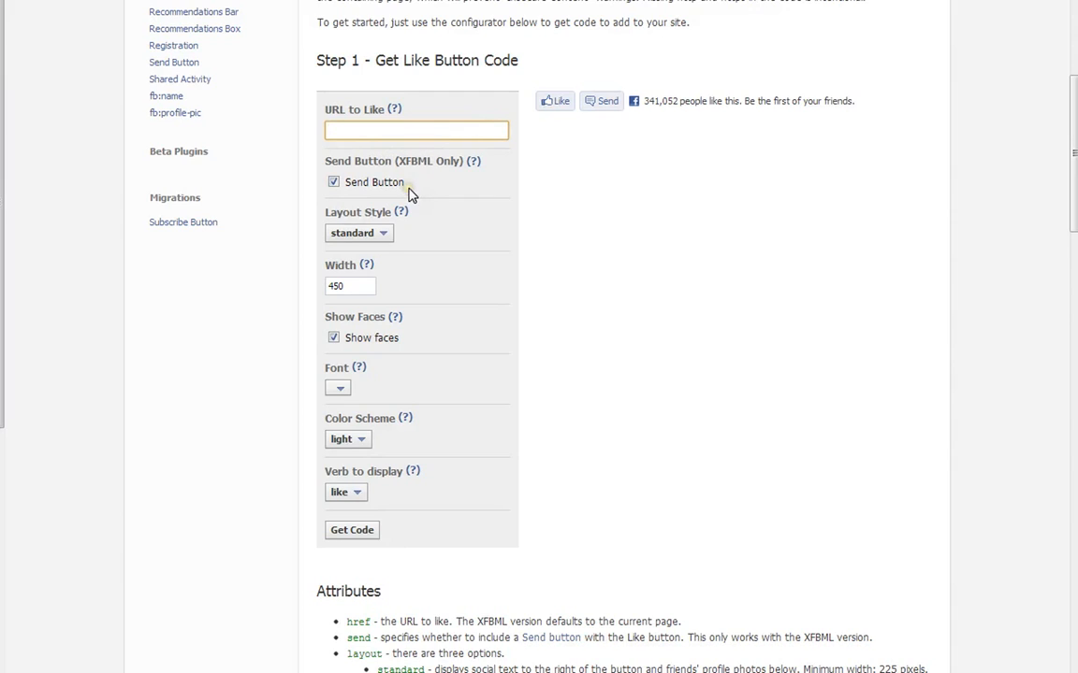
pyautogui.write('http://www.webcove')
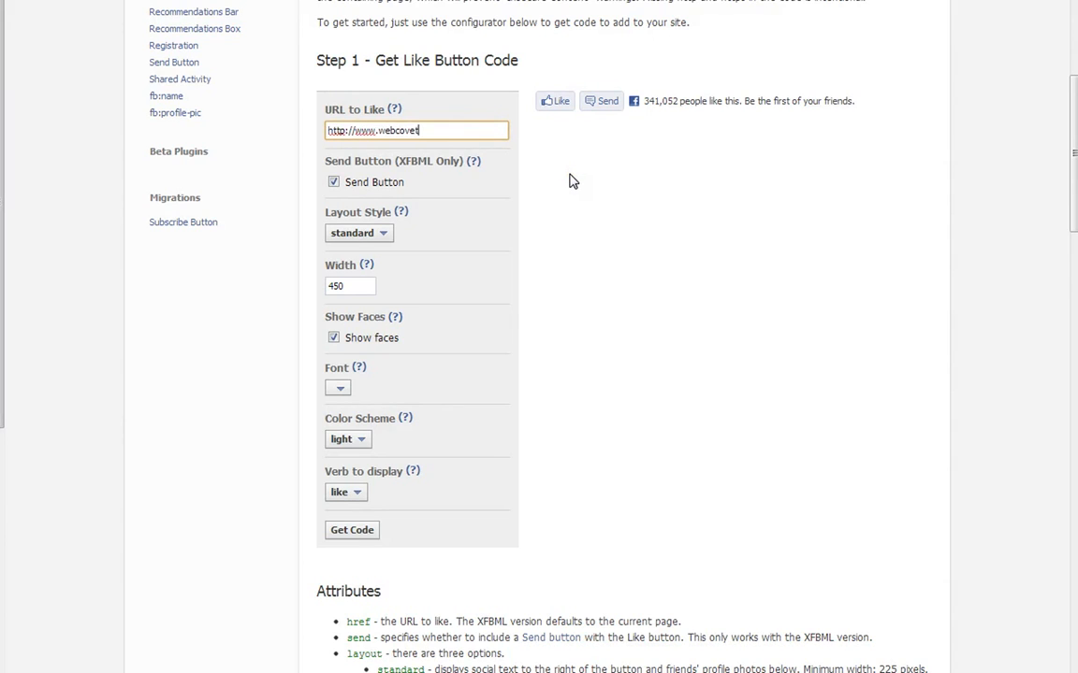
pyautogui.write('t.com')
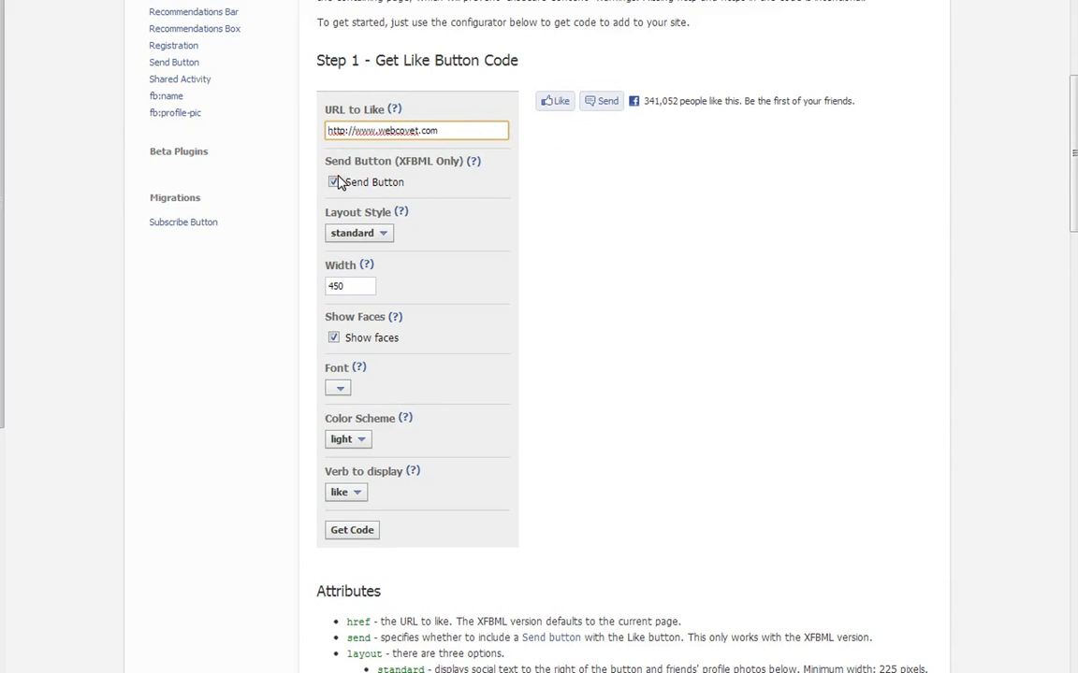
# - Toggle the Send Button option and leave it turned on, refreshing the preview
pyautogui.click(333, 181)
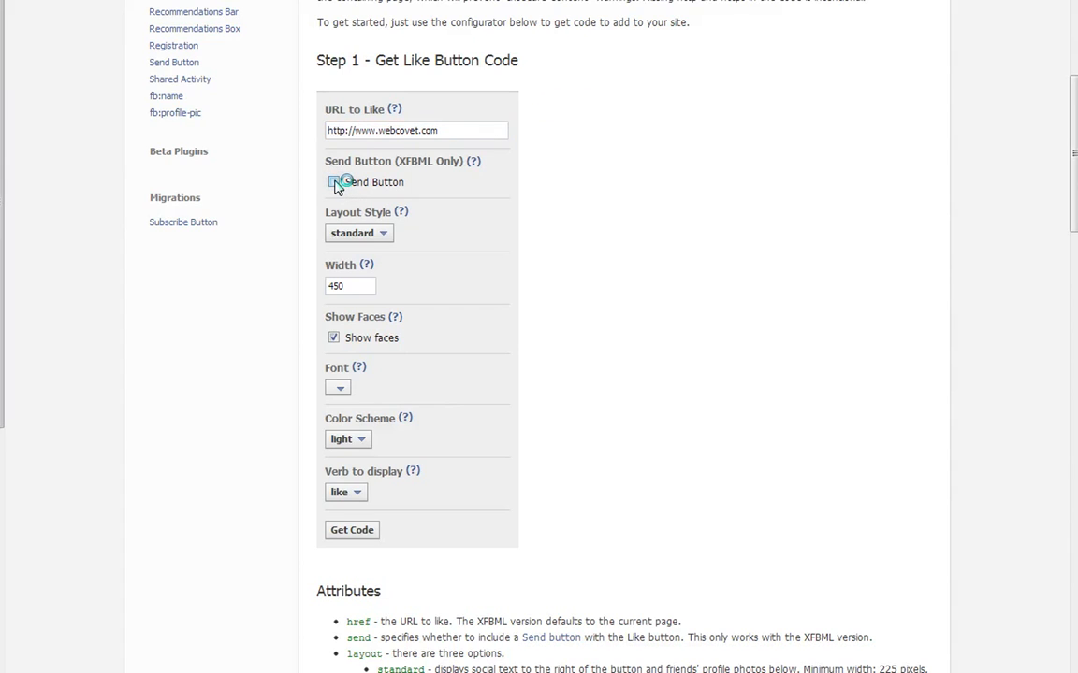
pyautogui.click(339, 182)
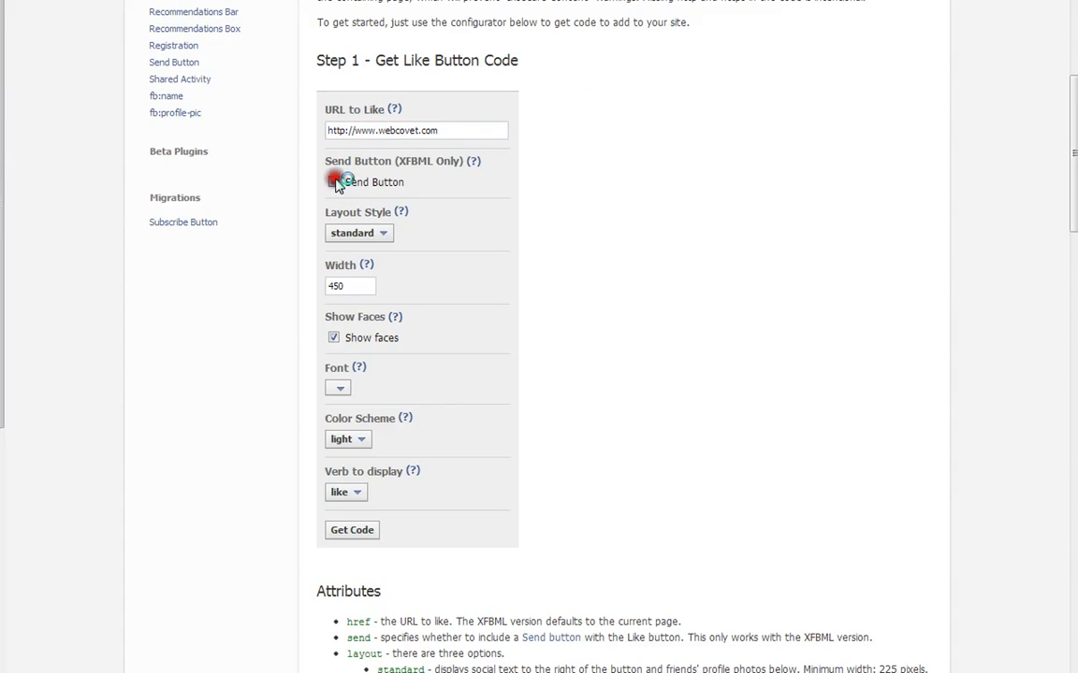
pyautogui.click(333, 181)
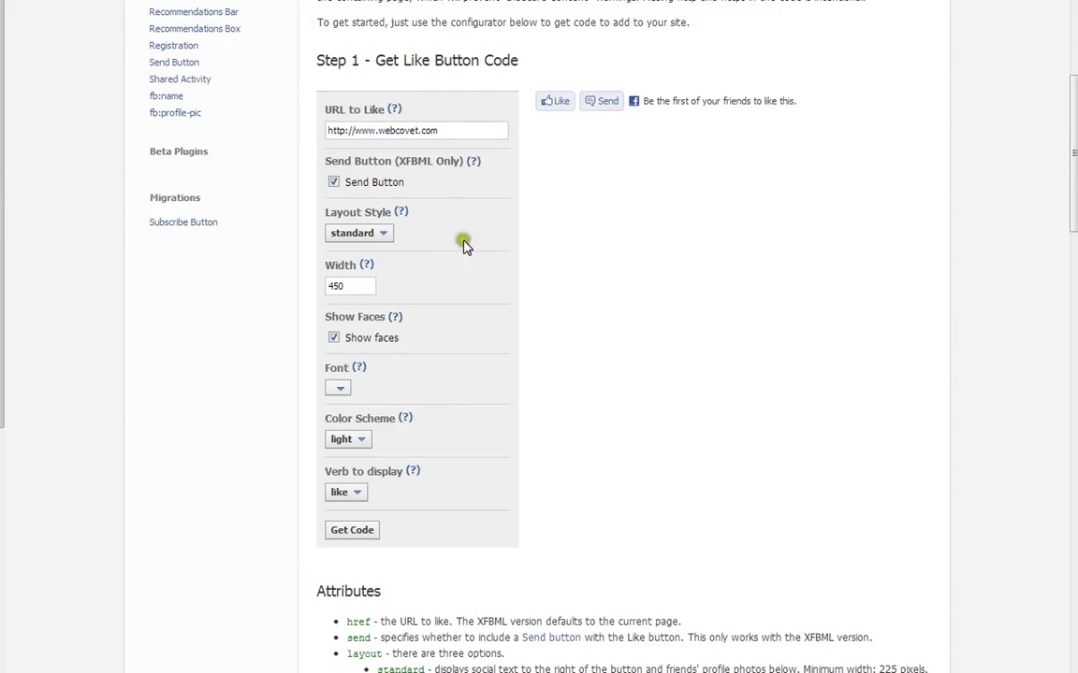
pyautogui.moveTo(439, 258)
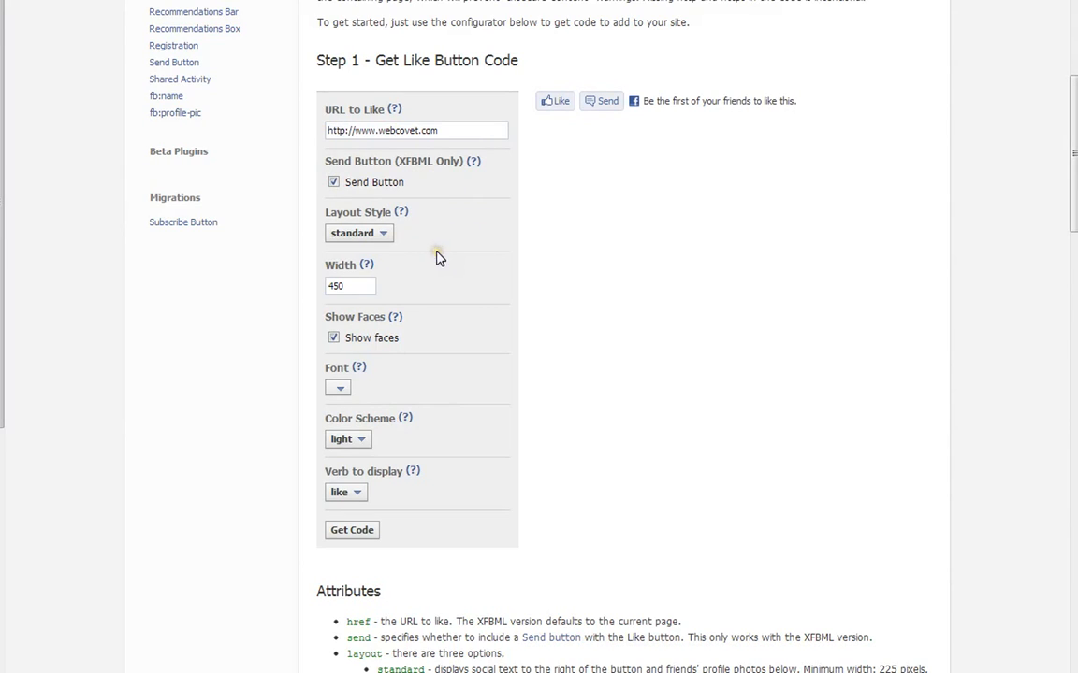
pyautogui.click(359, 232)
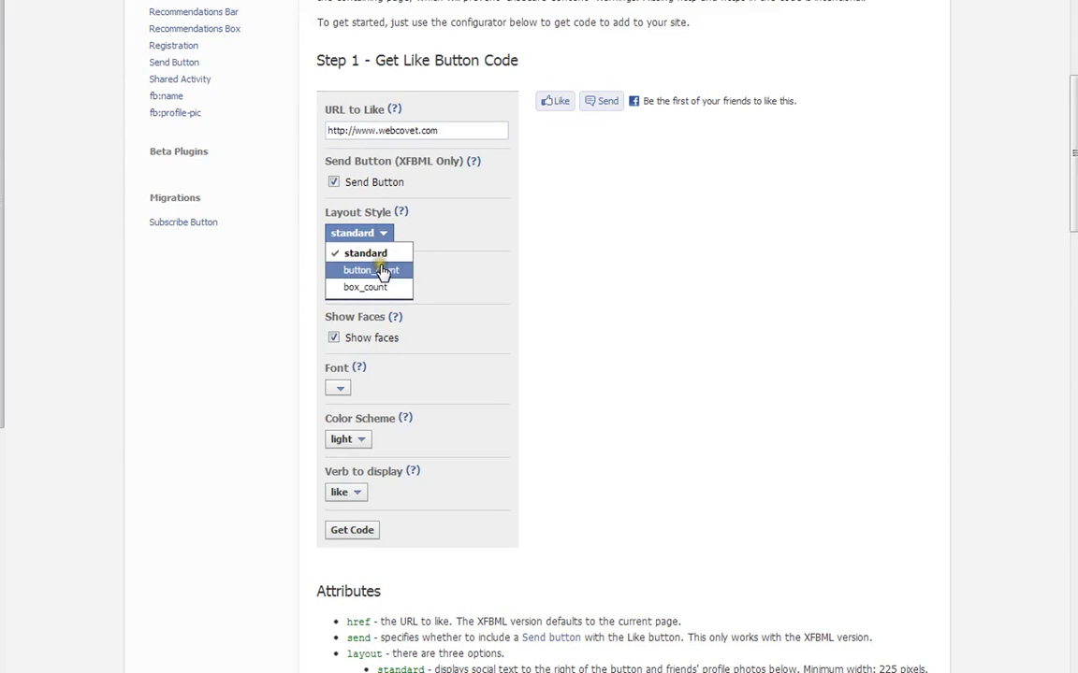
pyautogui.click(366, 270)
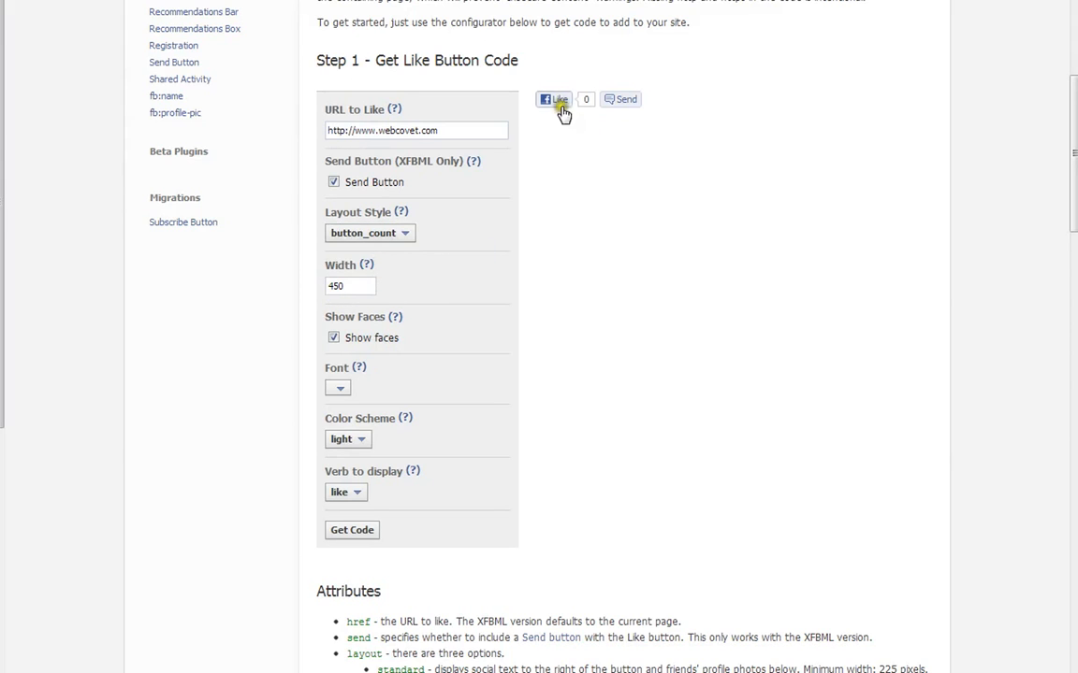
pyautogui.click(370, 232)
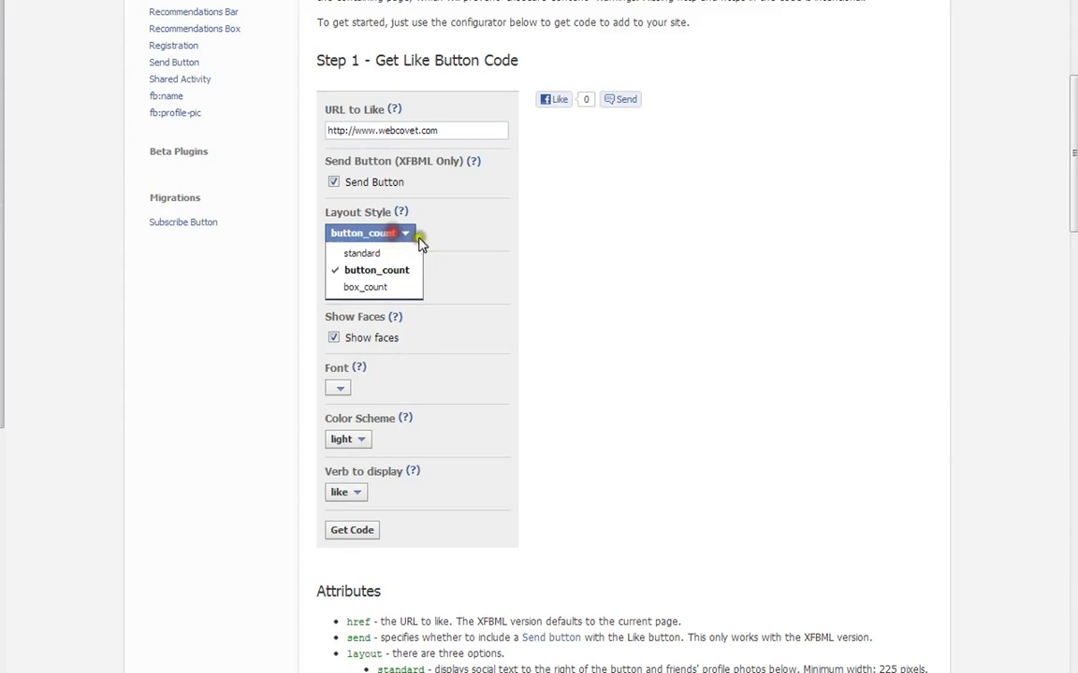
pyautogui.click(365, 288)
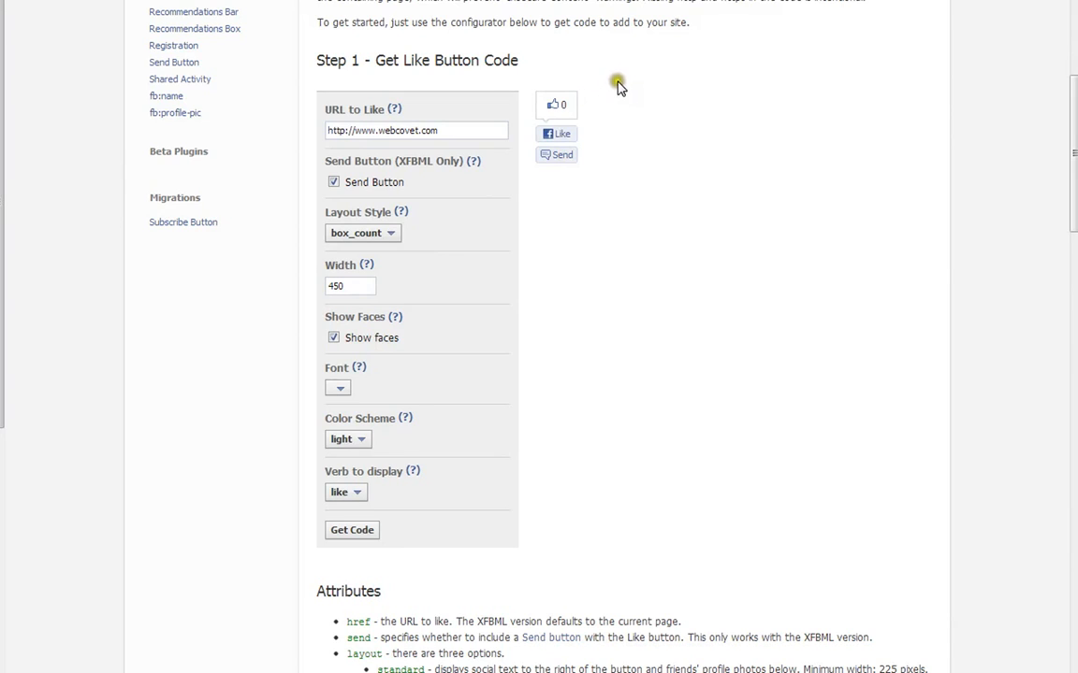
pyautogui.moveTo(622, 235)
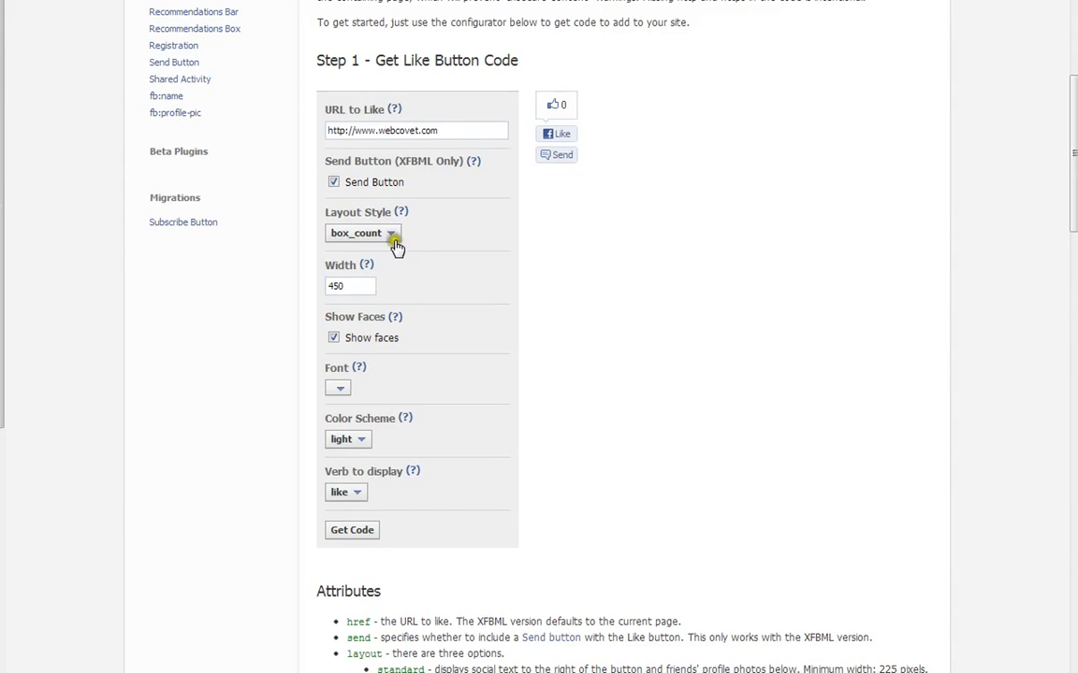
pyautogui.click(382, 232)
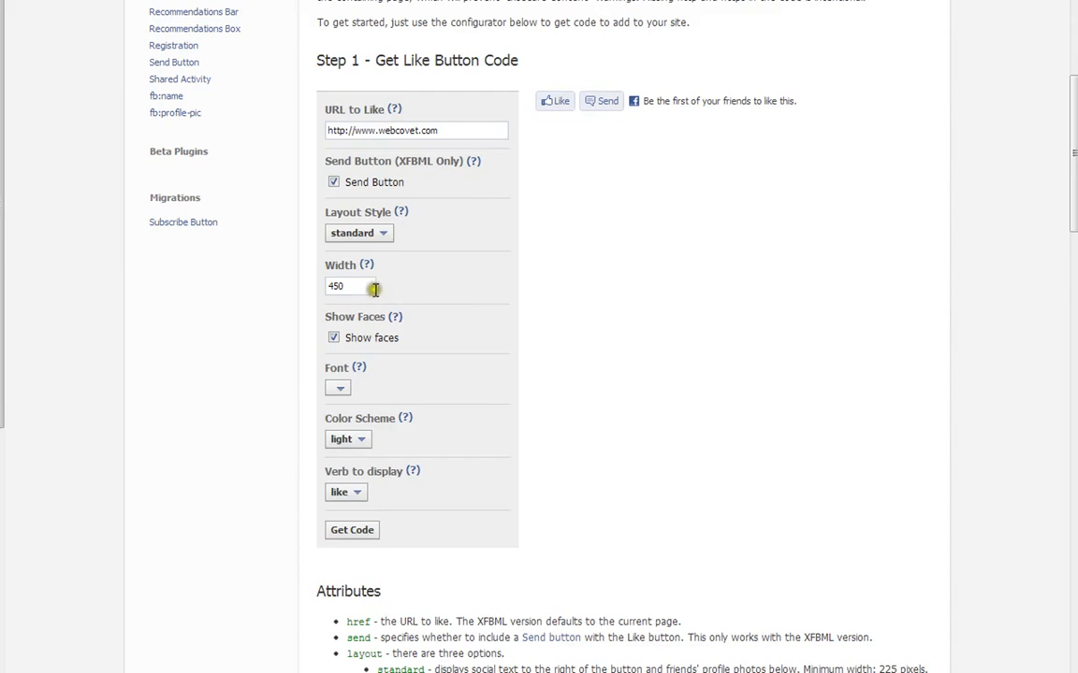
pyautogui.moveTo(382, 288)
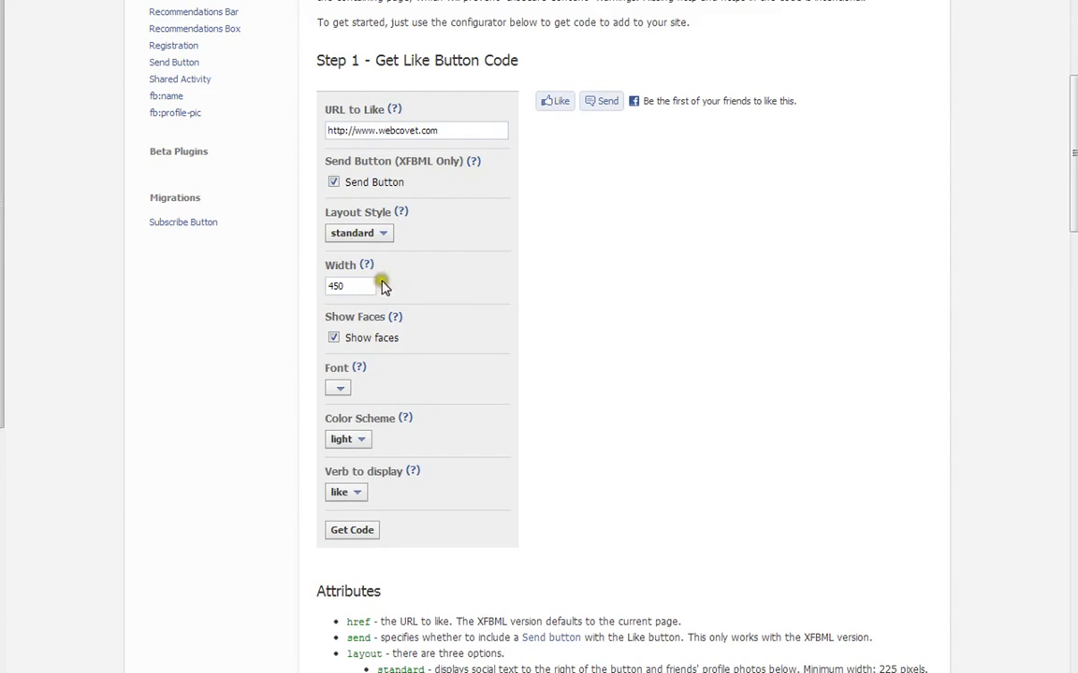
pyautogui.moveTo(471, 292)
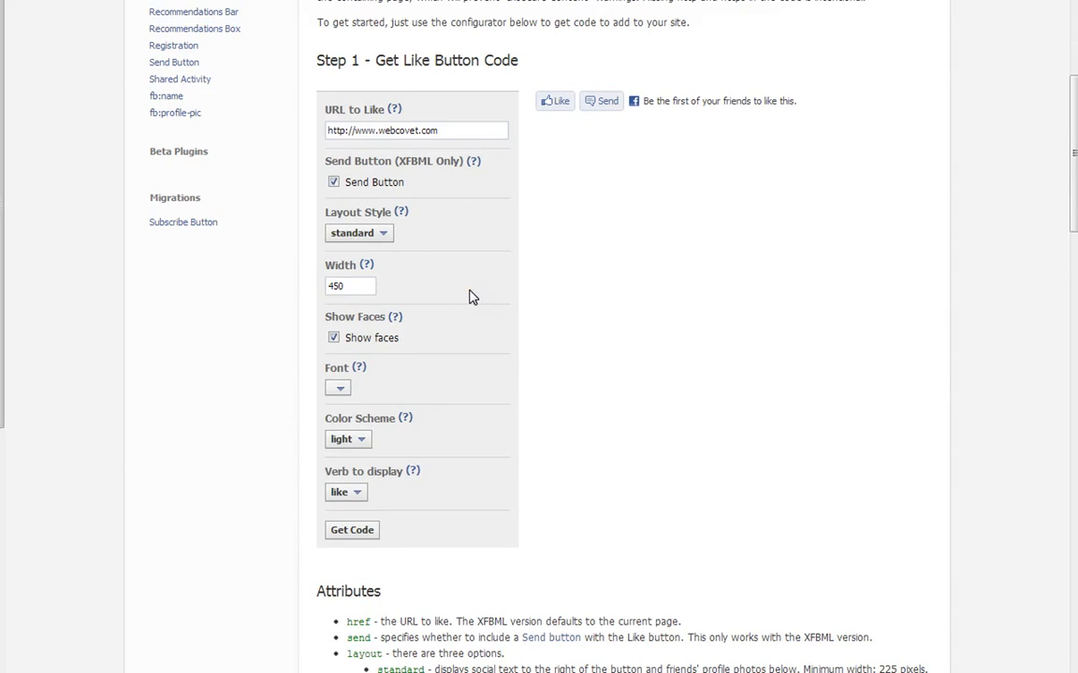
pyautogui.moveTo(469, 292)
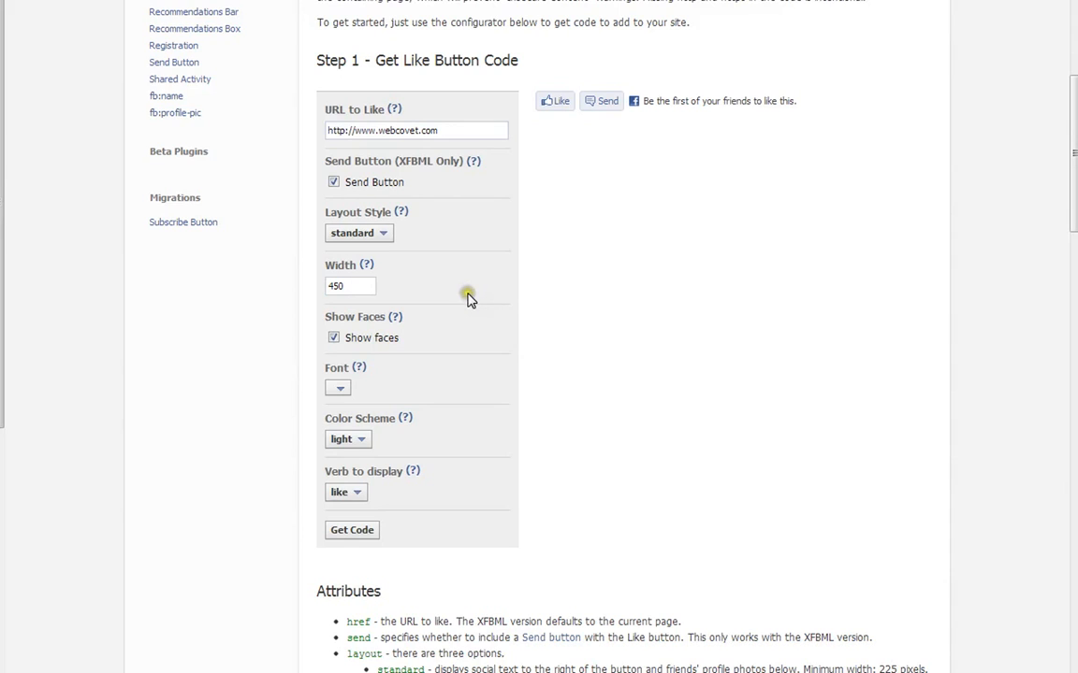
pyautogui.moveTo(595, 98)
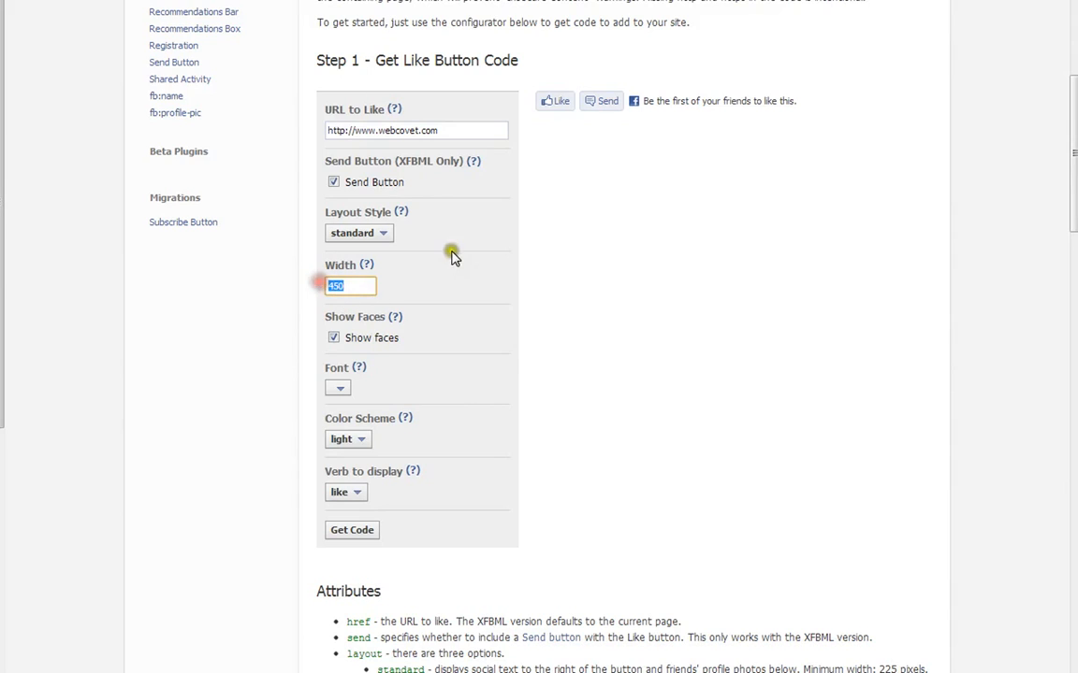
pyautogui.moveTo(579, 170)
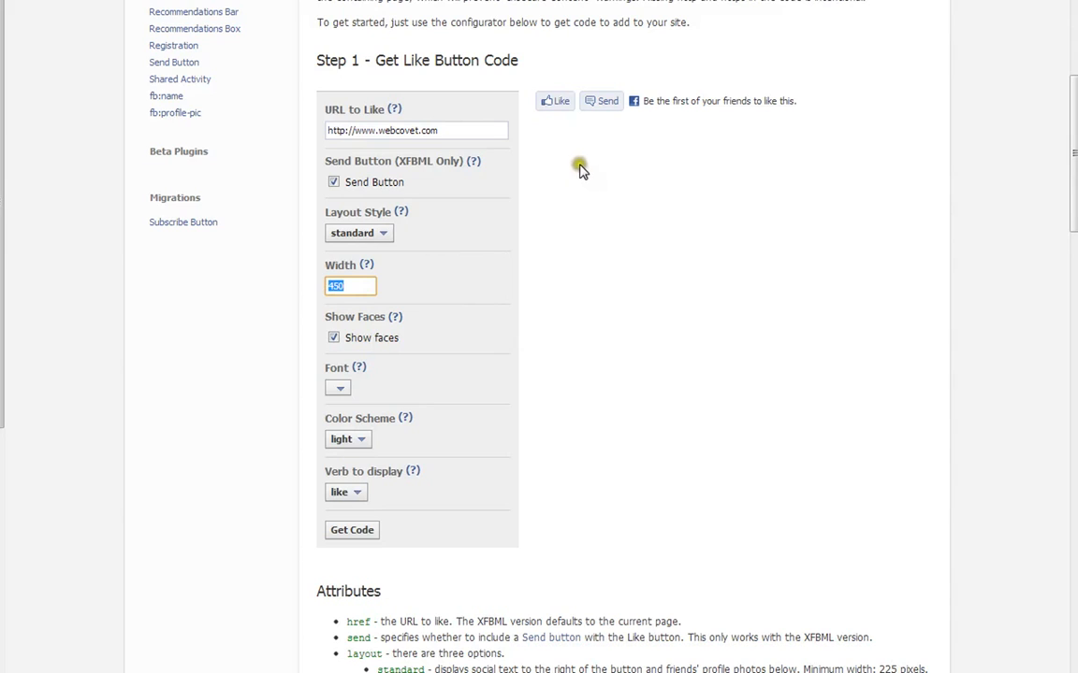
pyautogui.moveTo(541, 124)
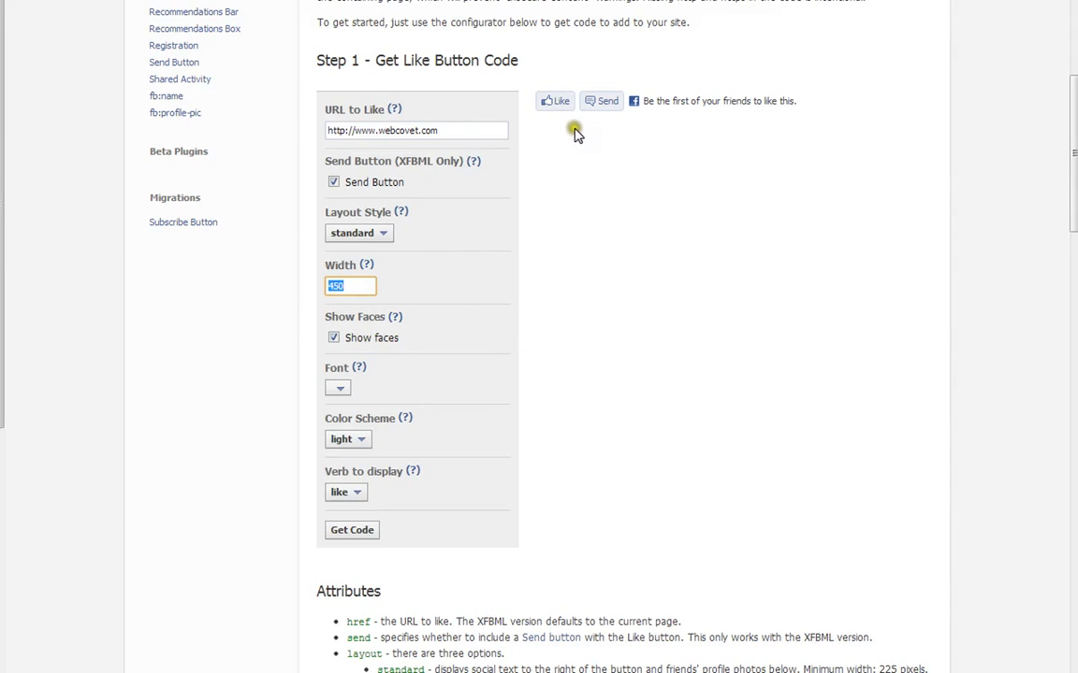
# - Keep width 450 and standard layout with the Send button still included
pyautogui.click(333, 182)
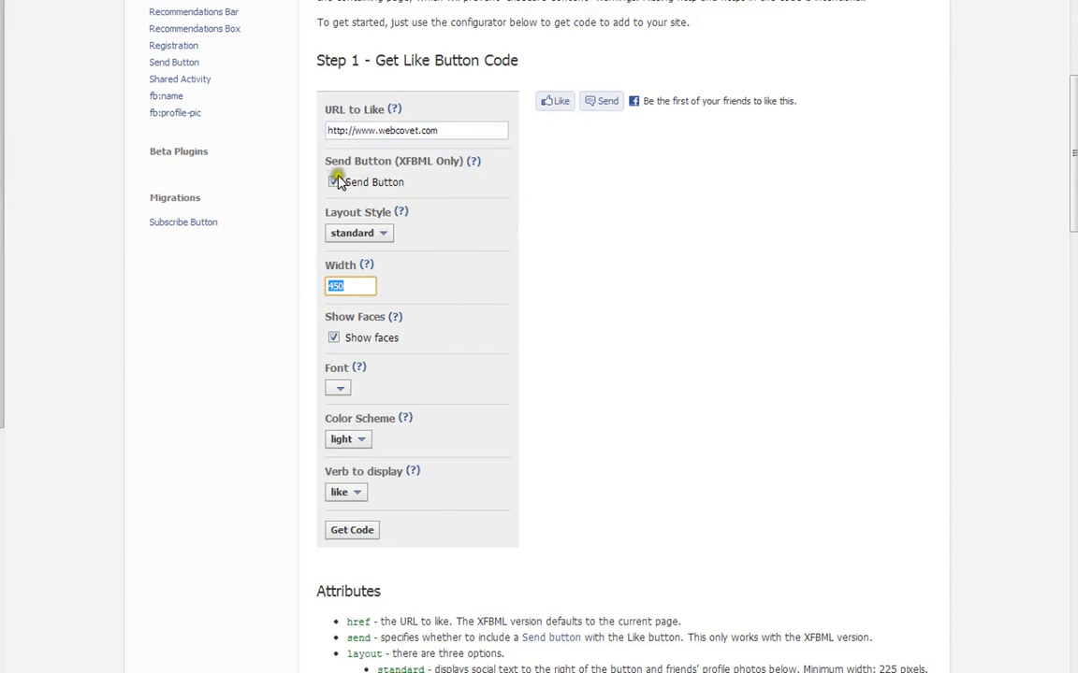
# - Uncheck Send Button and Show Faces so the preview shows only Like
pyautogui.click(333, 182)
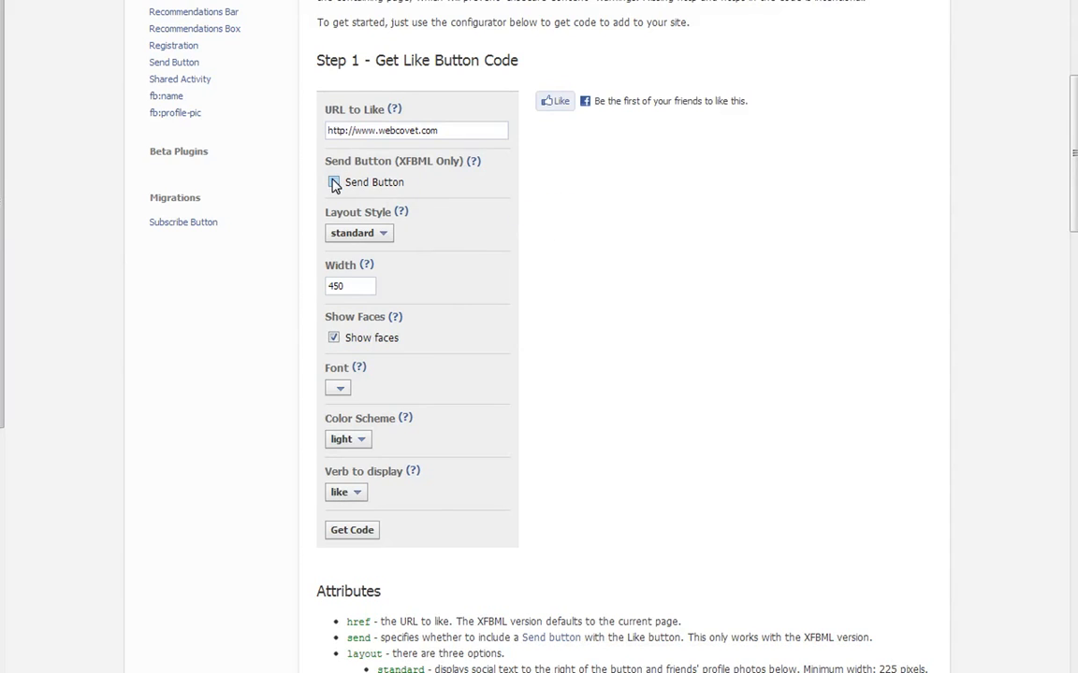
pyautogui.click(333, 336)
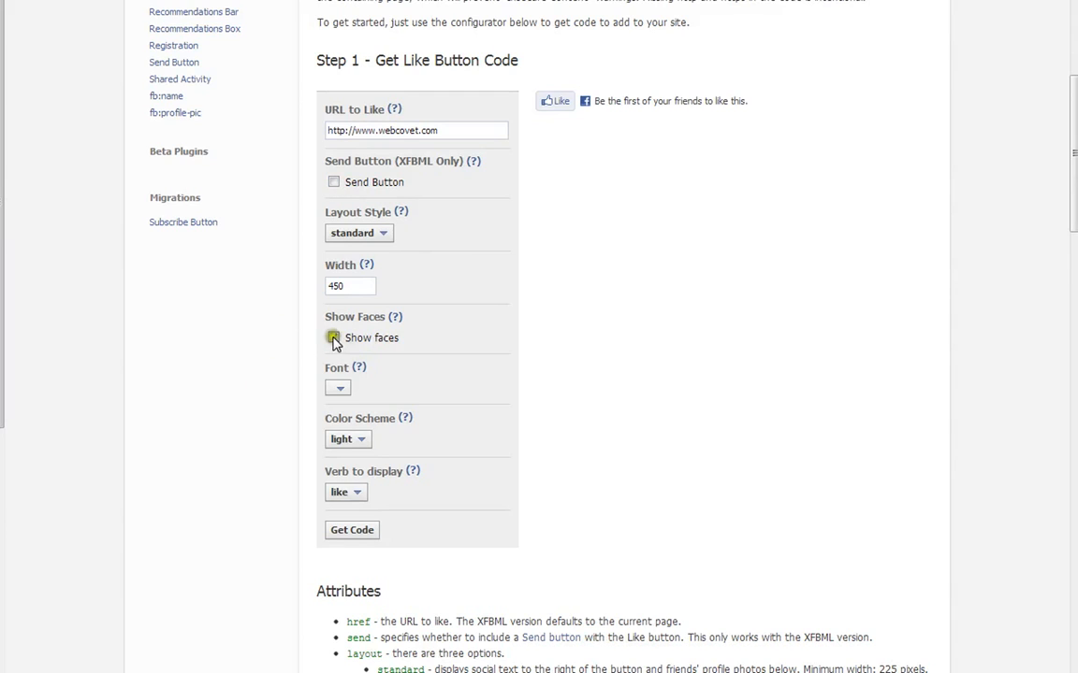
pyautogui.click(333, 337)
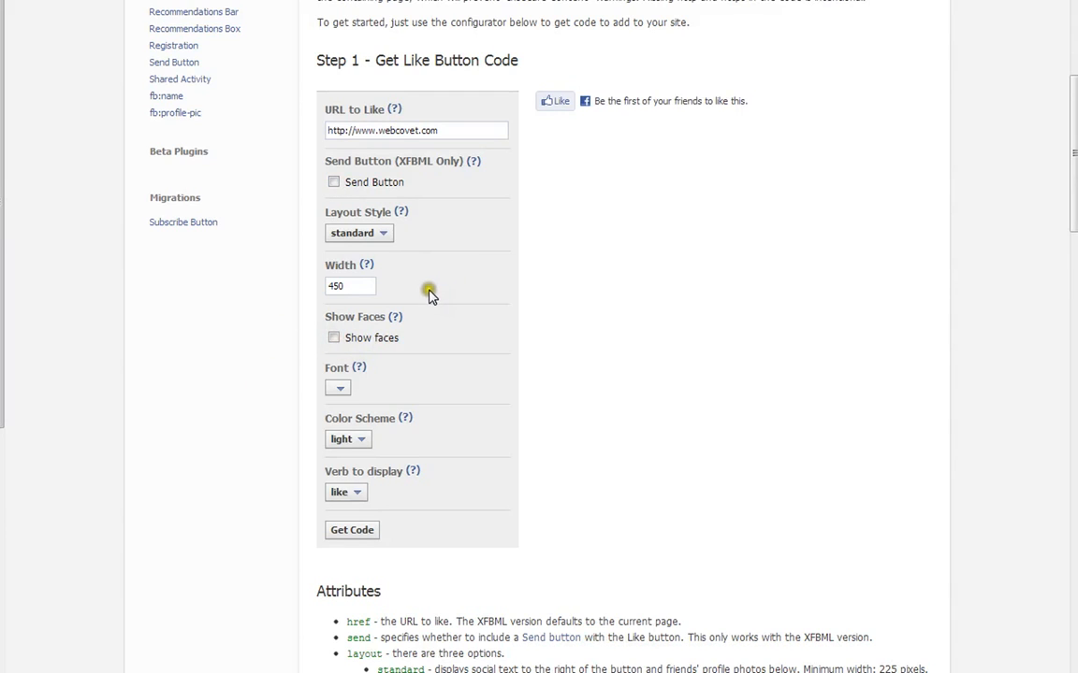
pyautogui.moveTo(523, 166)
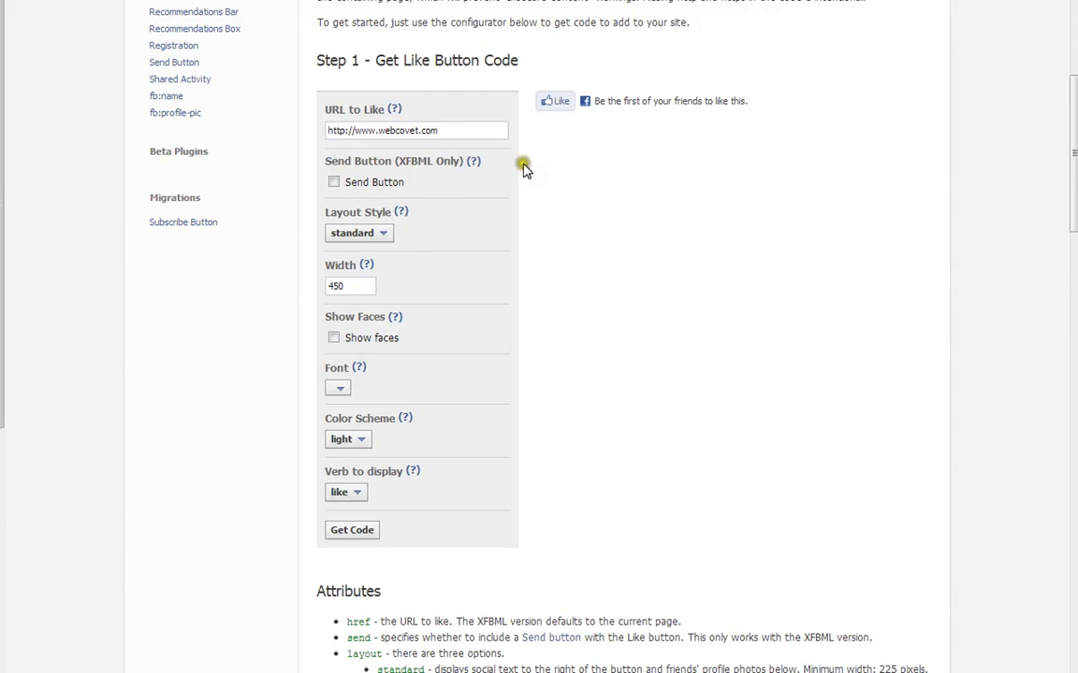
pyautogui.moveTo(543, 143)
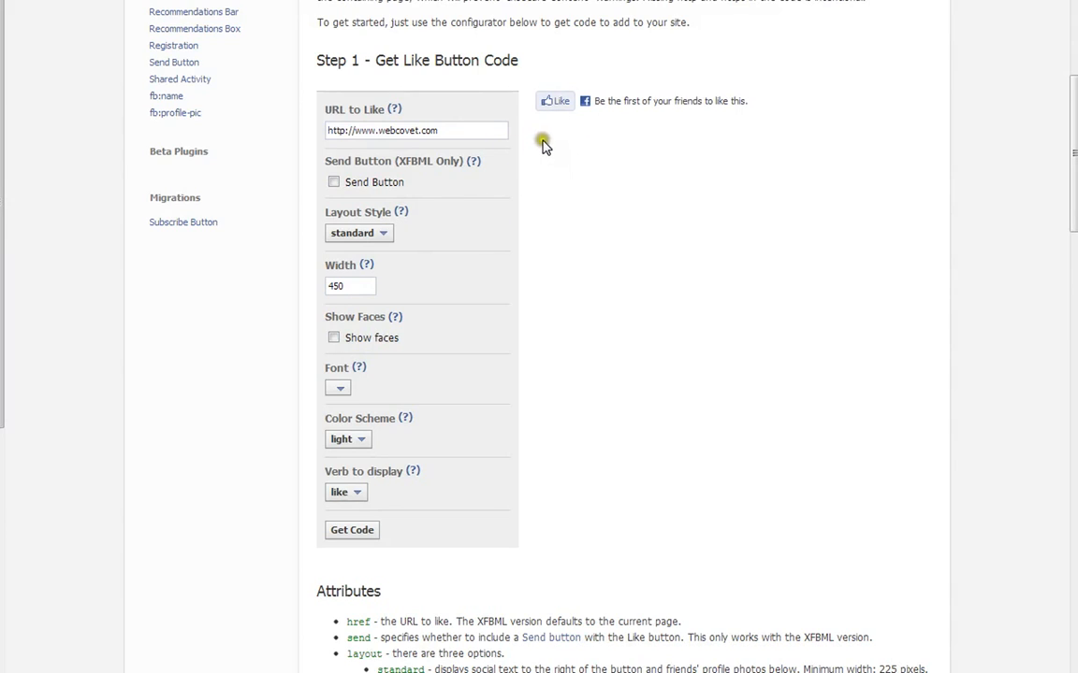
# - Set the font to arial and keep the light colour scheme after trying dark
pyautogui.click(337, 388)
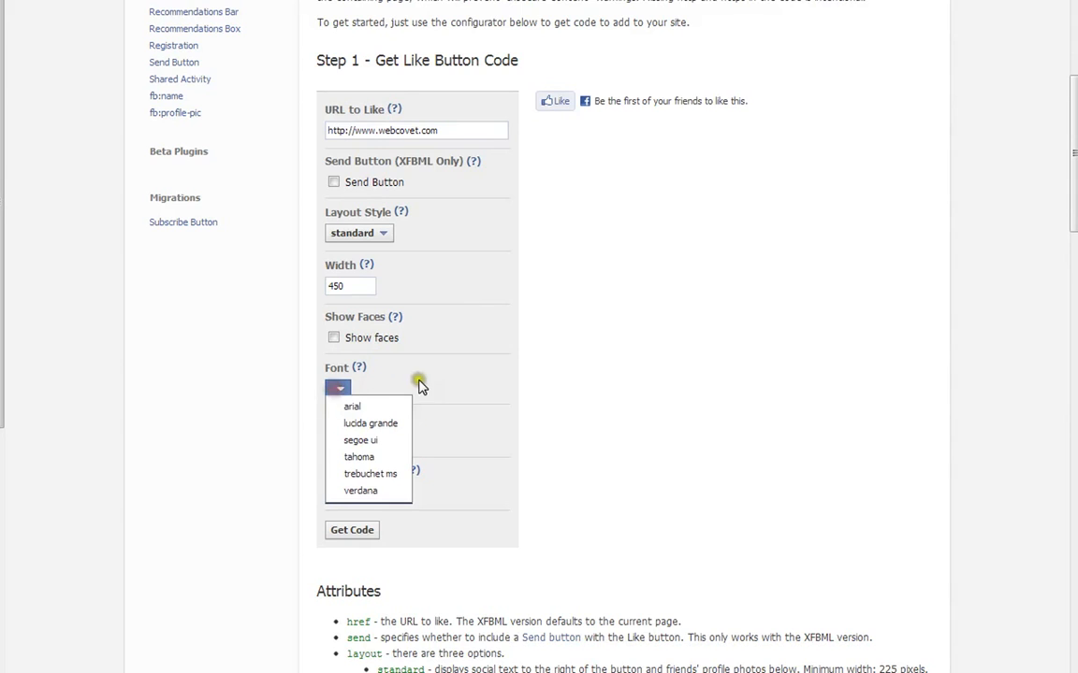
pyautogui.click(352, 406)
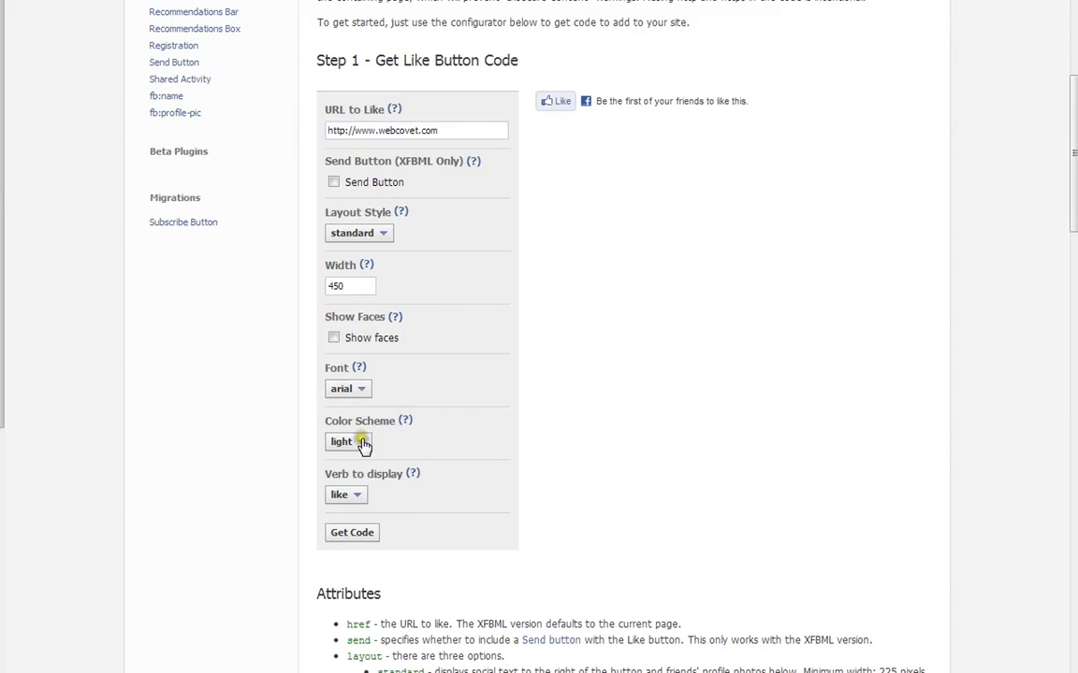
pyautogui.click(347, 441)
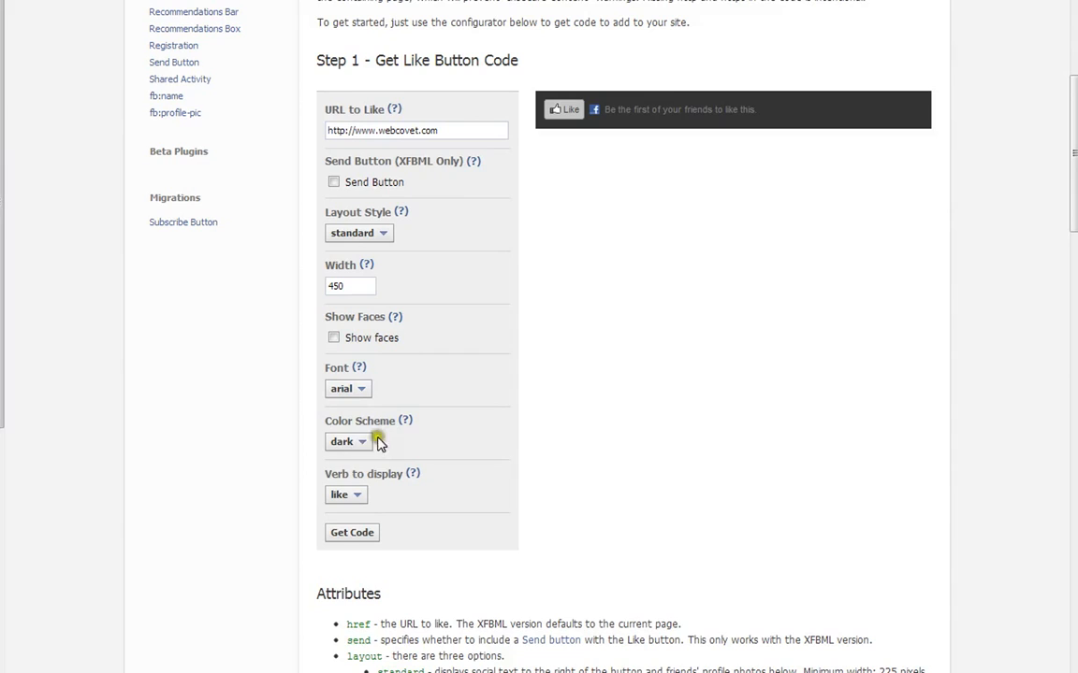
pyautogui.click(348, 441)
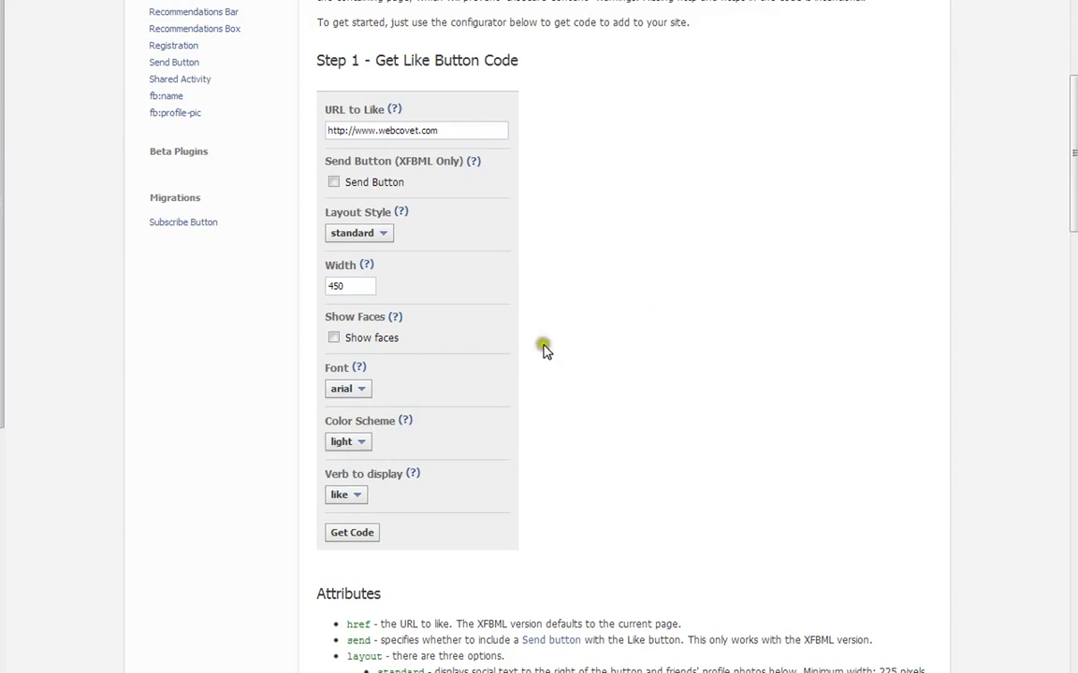
pyautogui.click(352, 531)
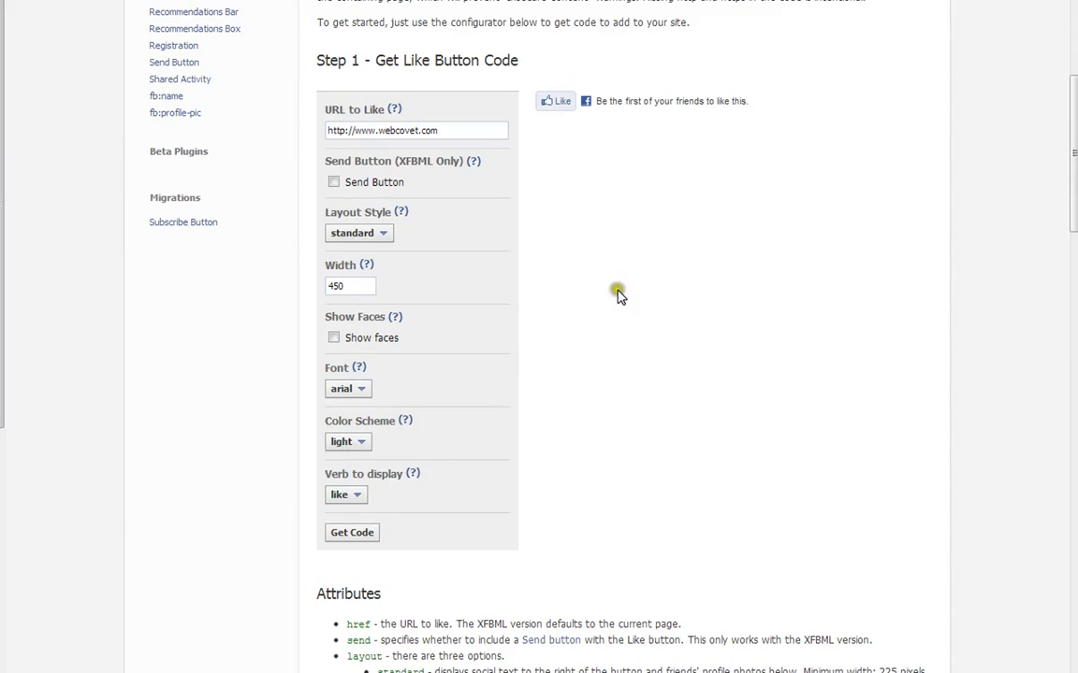
pyautogui.moveTo(471, 187)
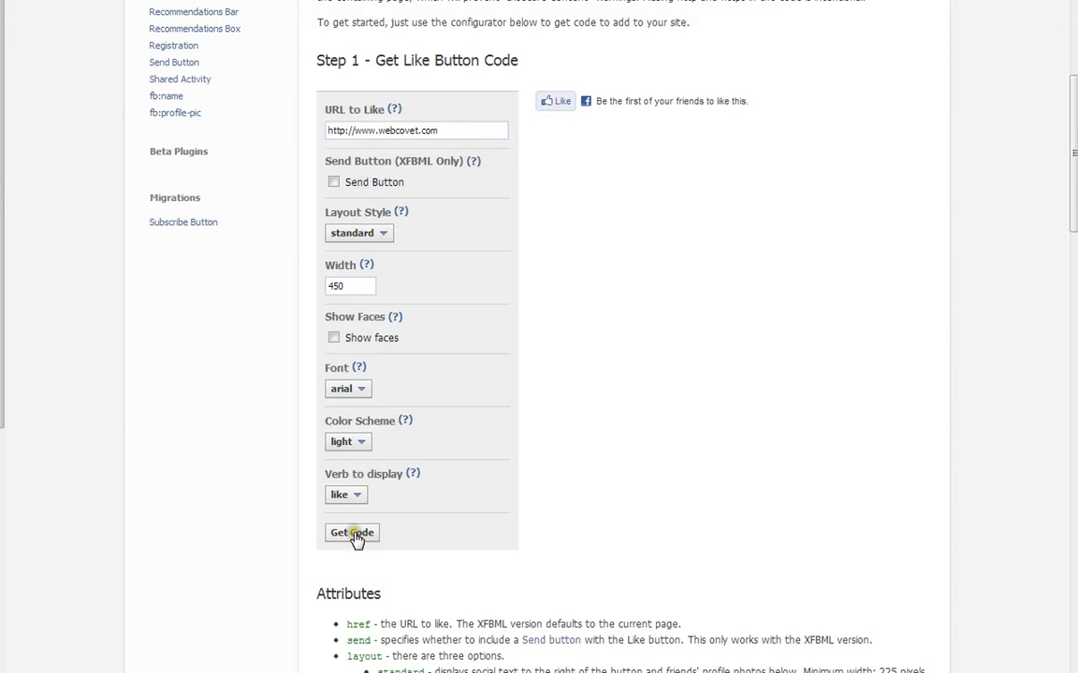
pyautogui.click(352, 531)
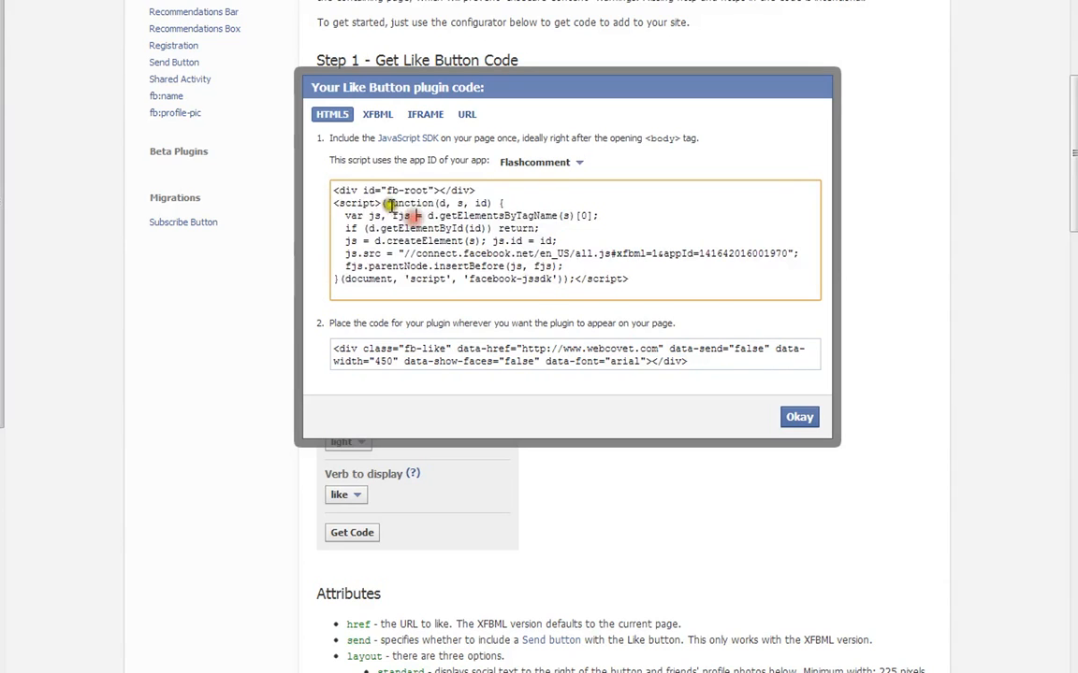
pyautogui.moveTo(445, 203)
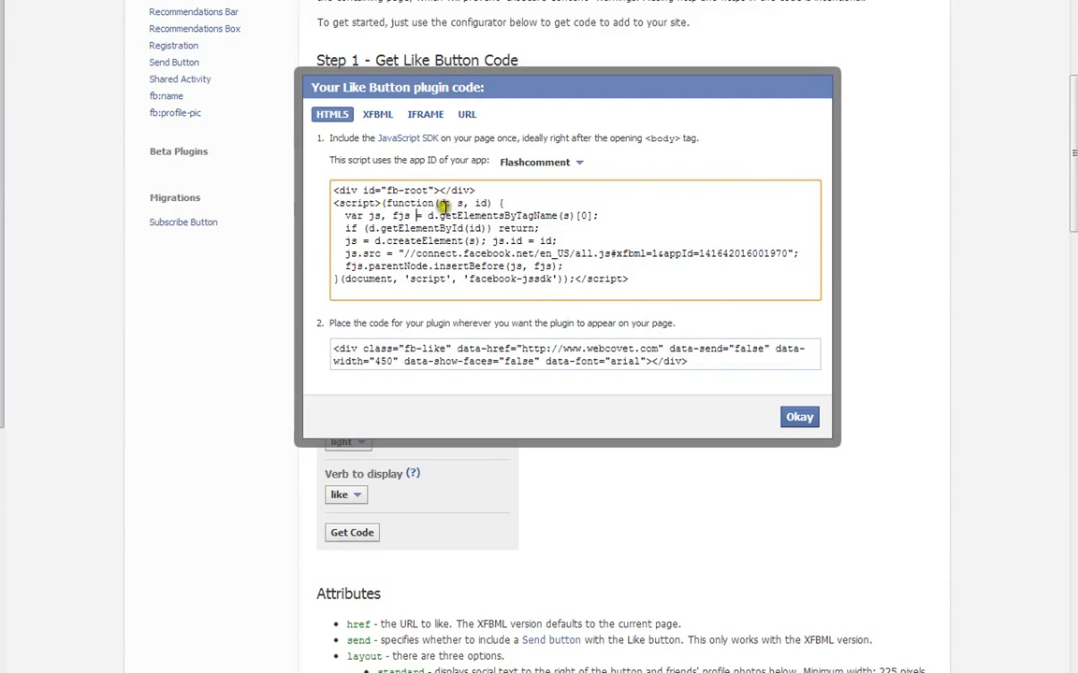
pyautogui.moveTo(408, 250)
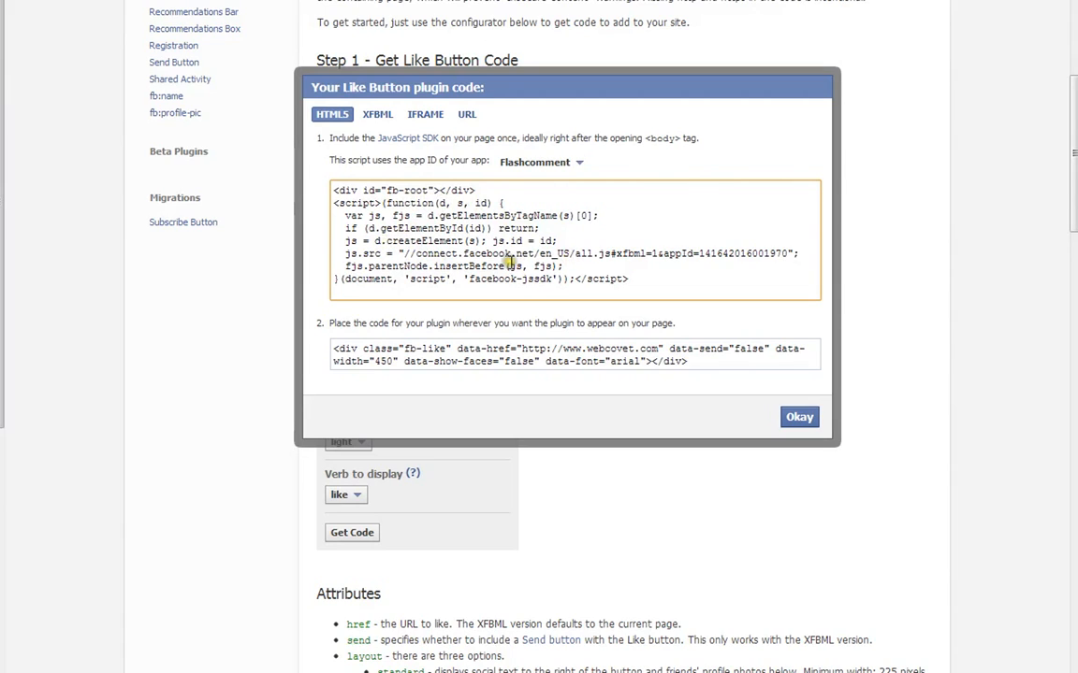
pyautogui.moveTo(632, 288)
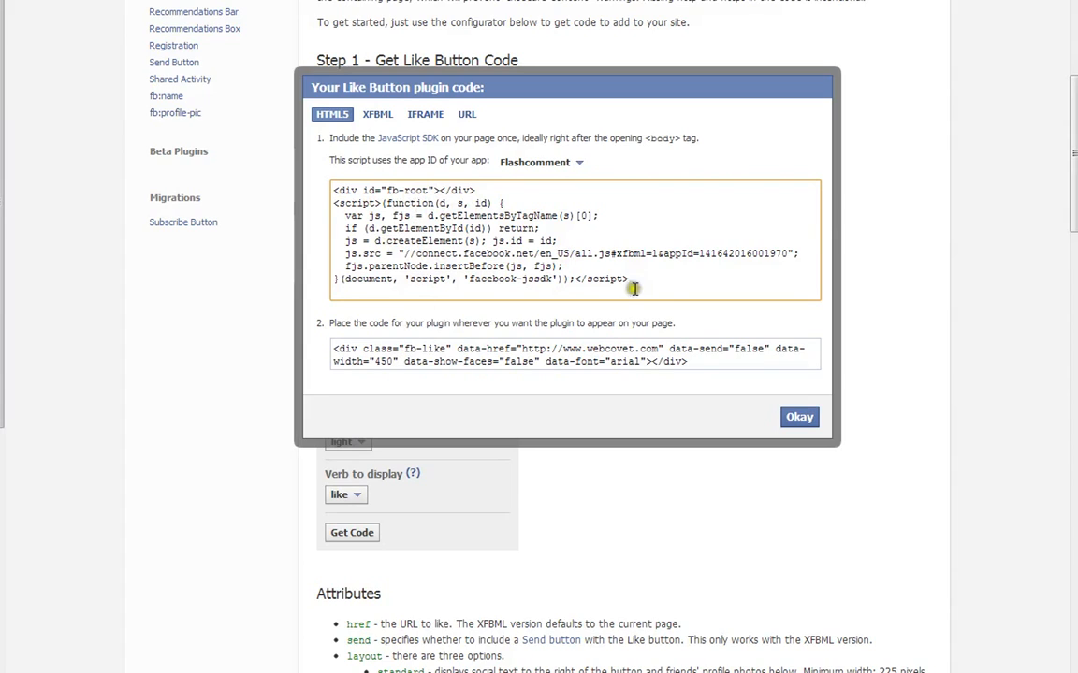
pyautogui.moveTo(459, 228)
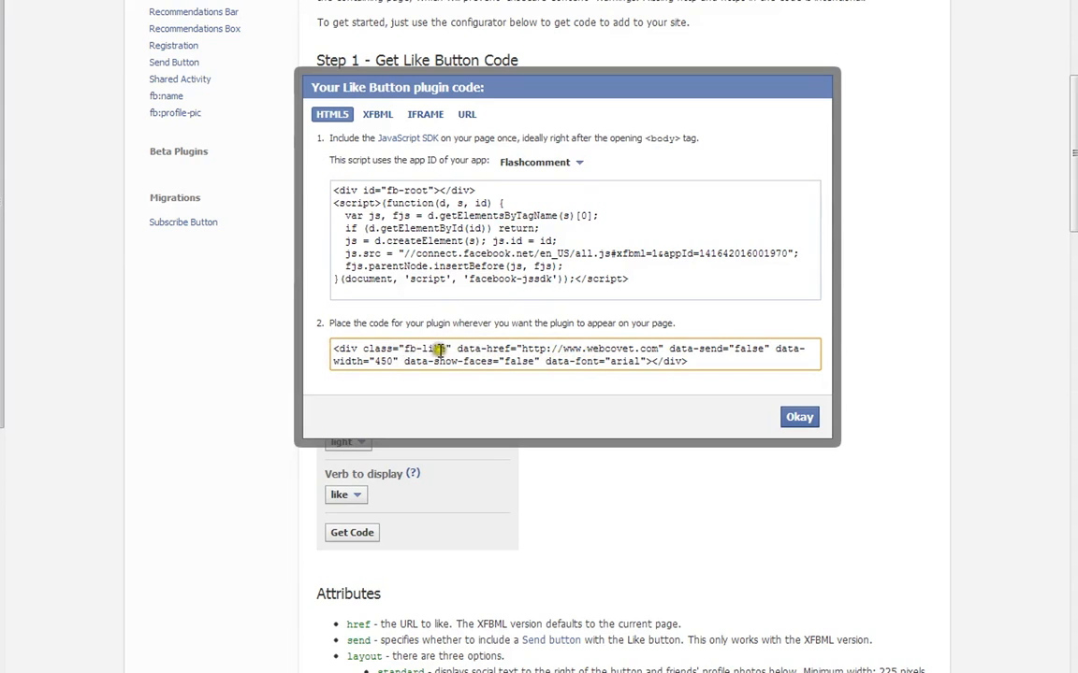
pyautogui.moveTo(658, 367)
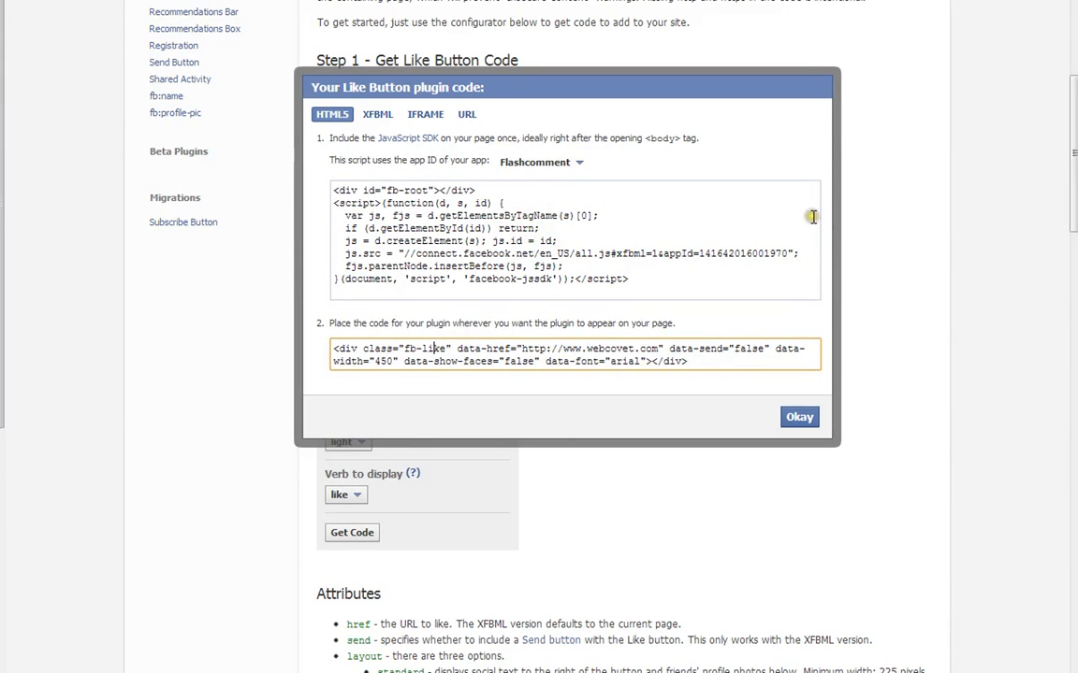
pyautogui.moveTo(793, 232)
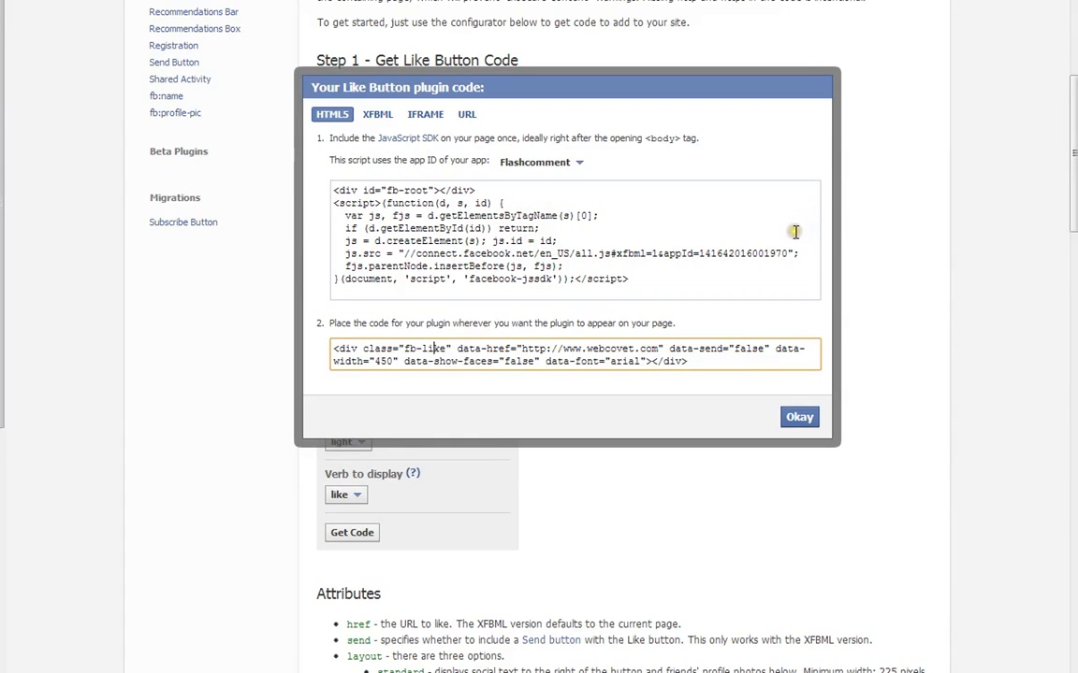
pyautogui.moveTo(708, 387)
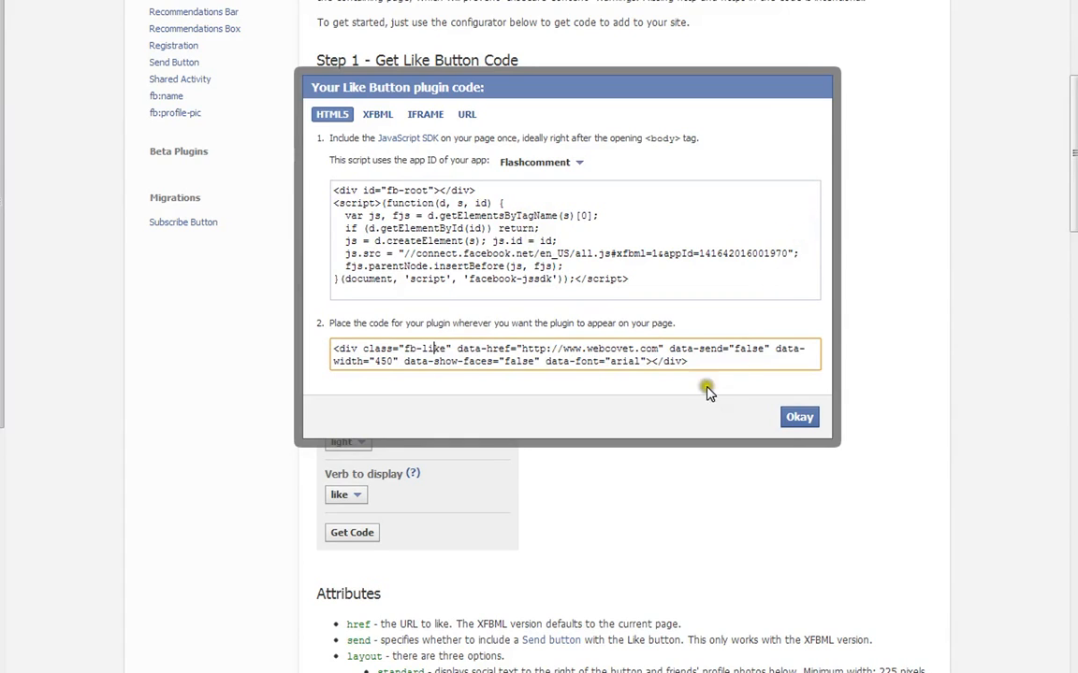
pyautogui.click(799, 416)
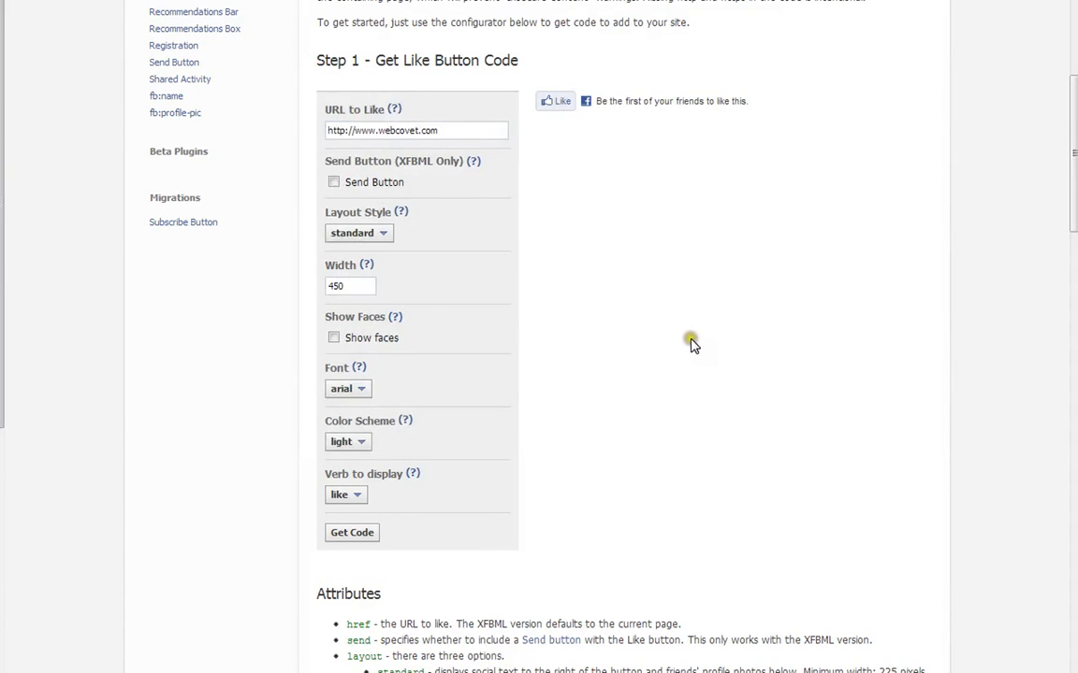